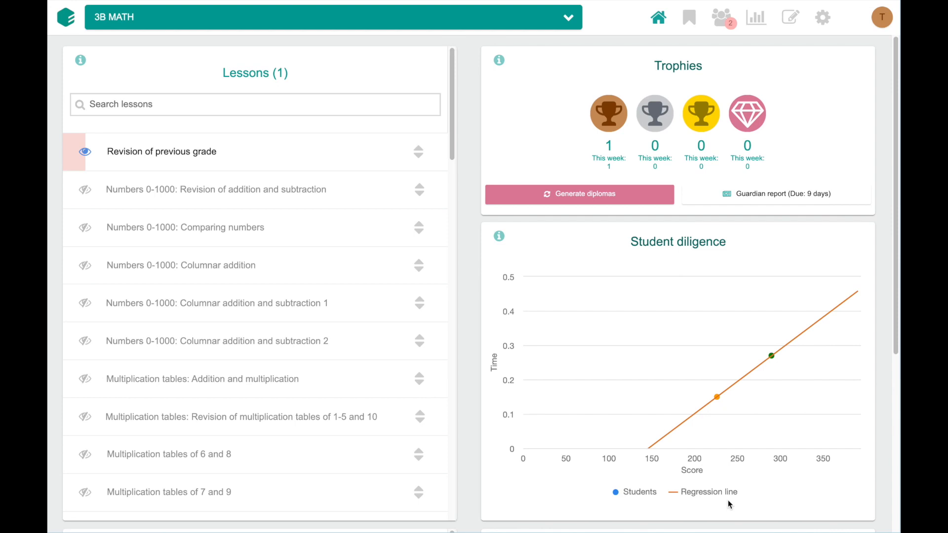
mouse_move(640, 351)
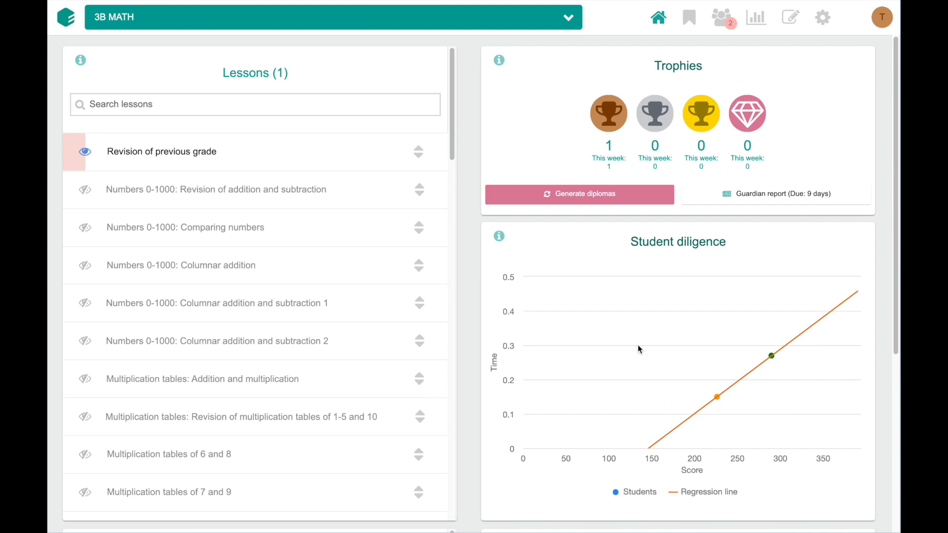
mouse_move(198, 105)
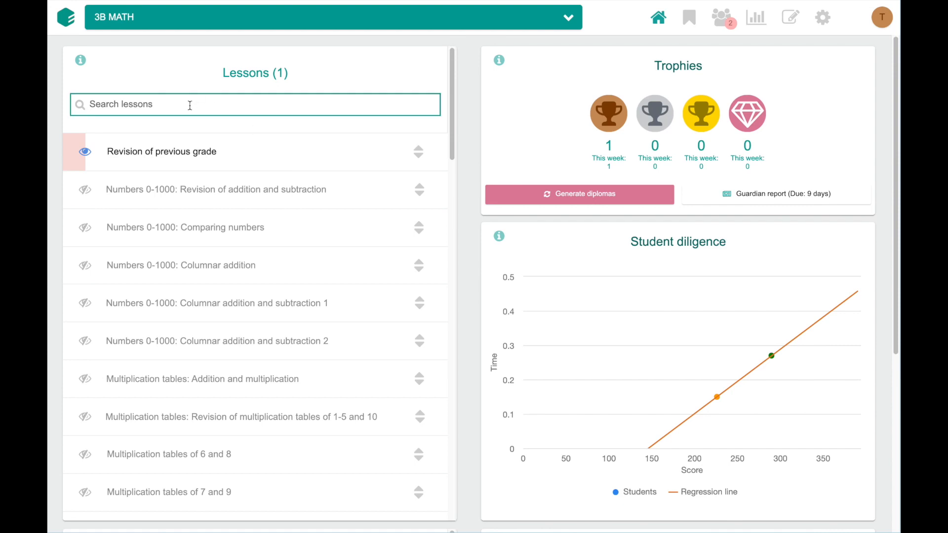
Step: Filter lessons by 'addition' and locate grade 2 Columnar addition among other-grade lessons
type("addition")
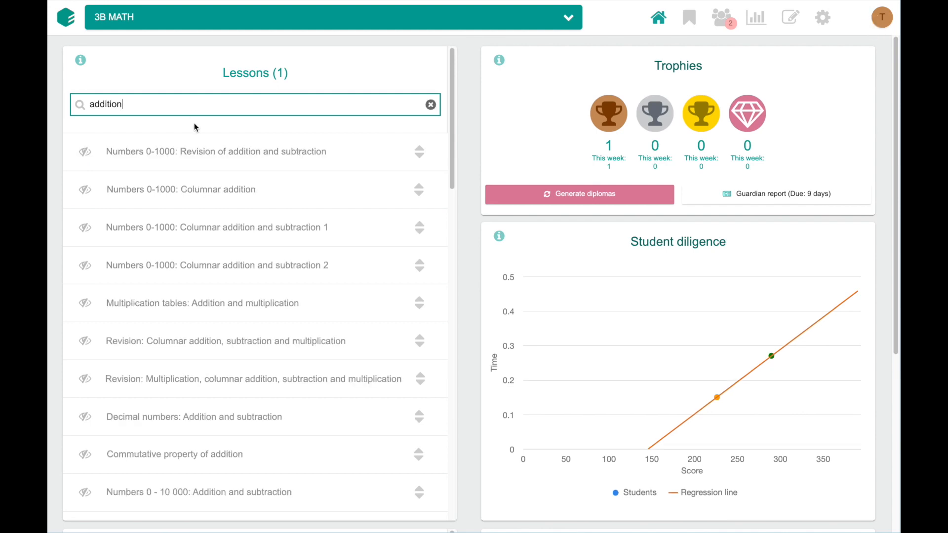
mouse_move(216, 151)
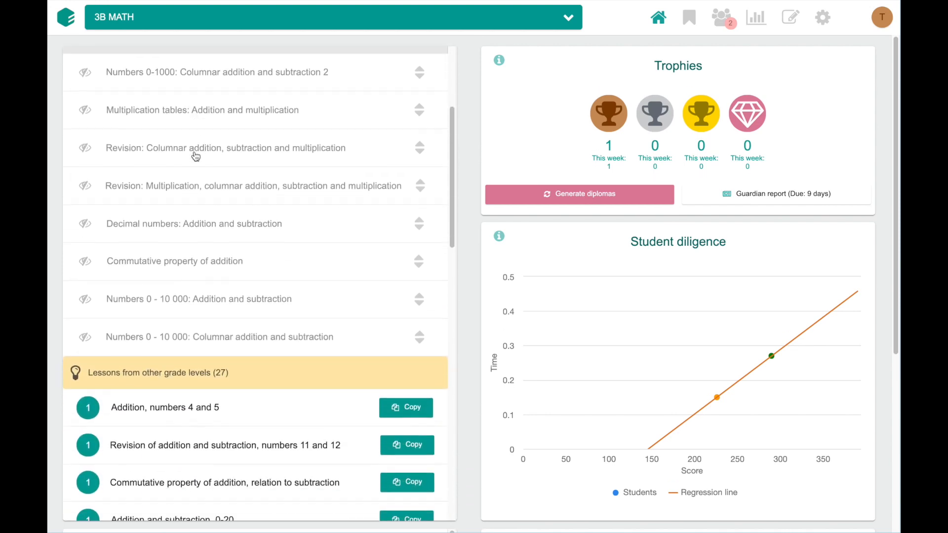
scroll("down", 3)
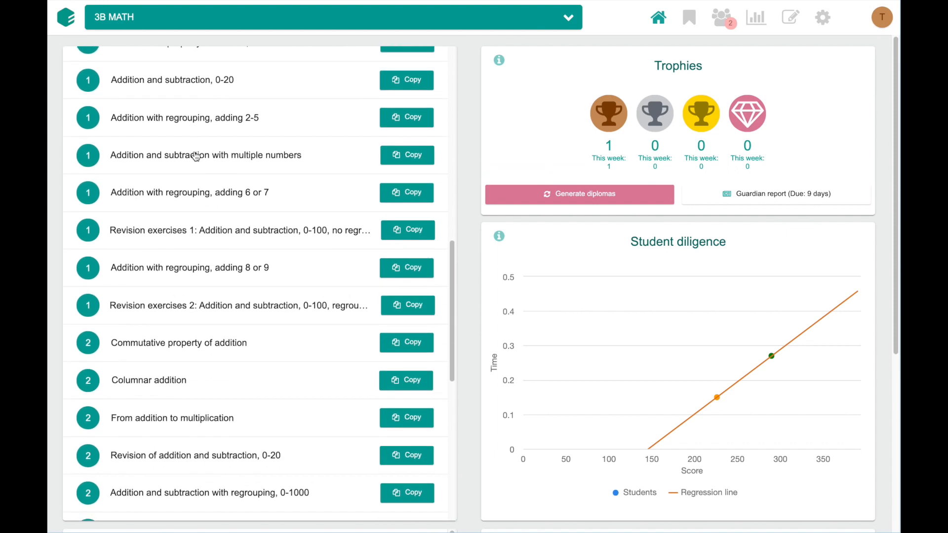
scroll("down", 3)
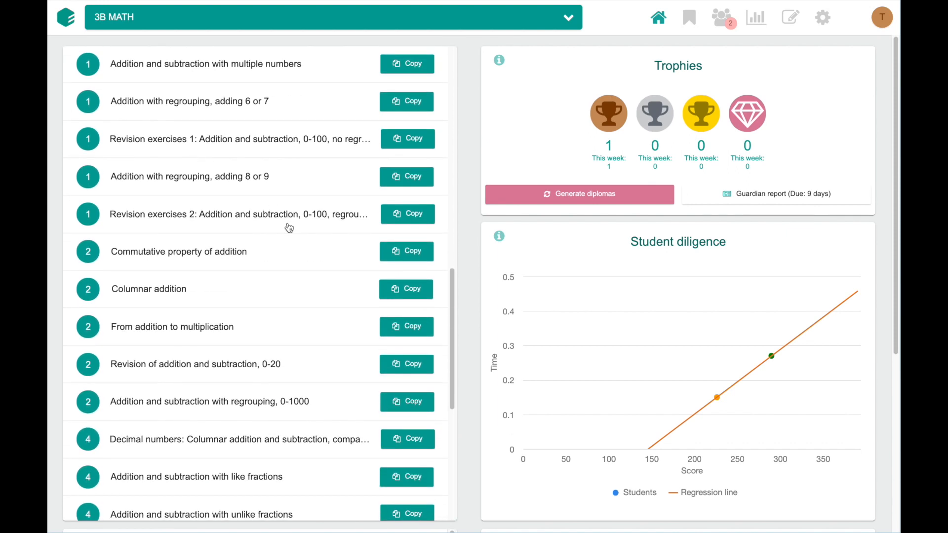
mouse_move(298, 246)
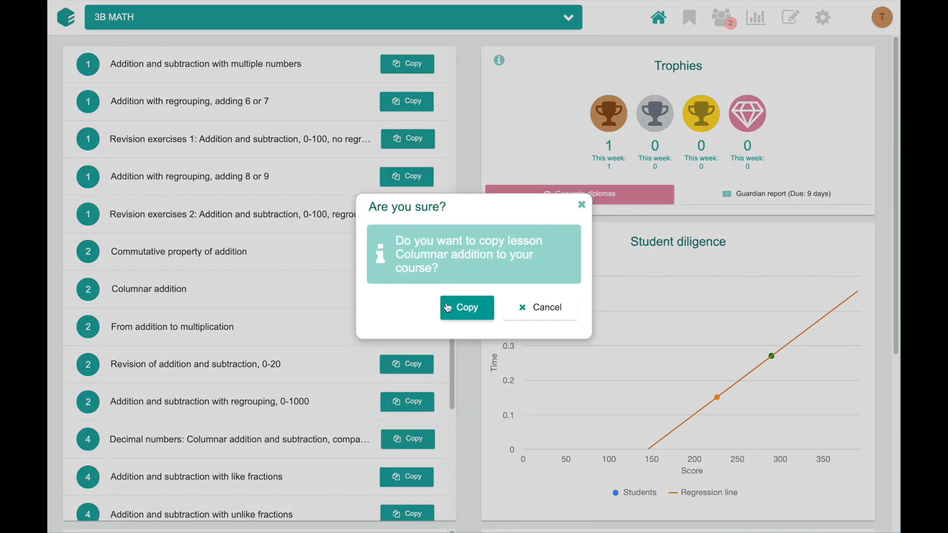
Step: Confirm copying the grade 2 Columnar addition lesson into the 3B Math course
left_click(466, 307)
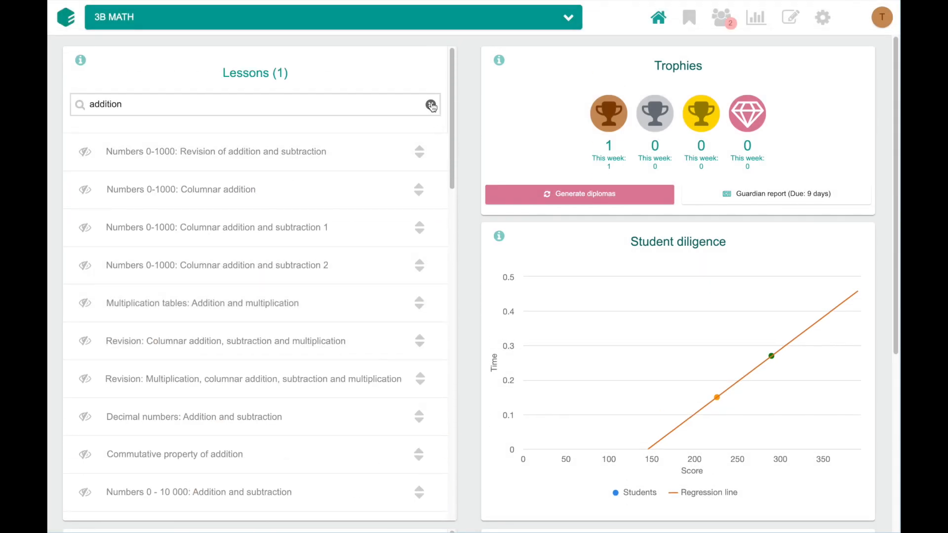
Step: Clear the search and move Columnar addition below Numbers 0 - 10 000: Multiplication
left_click(431, 104)
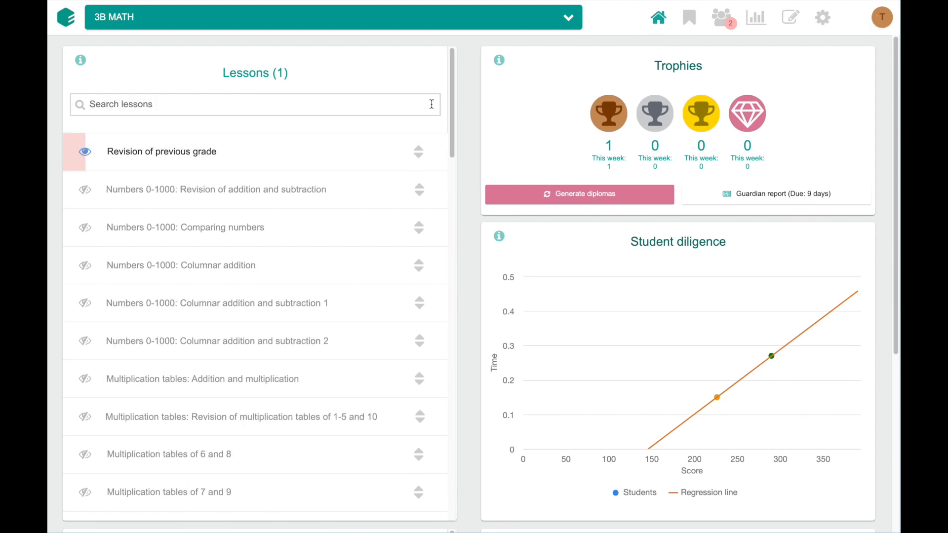
scroll("down", 3)
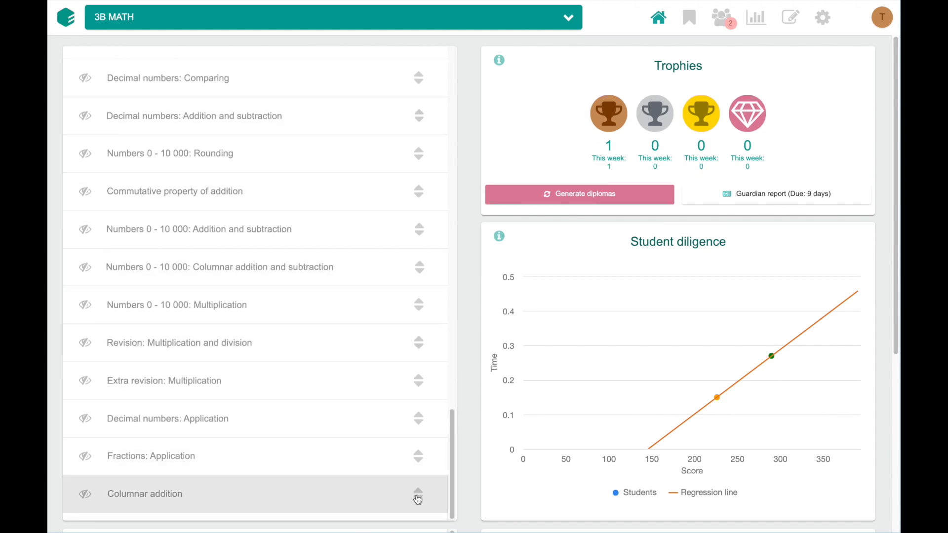
left_click_drag(417, 494, 418, 397)
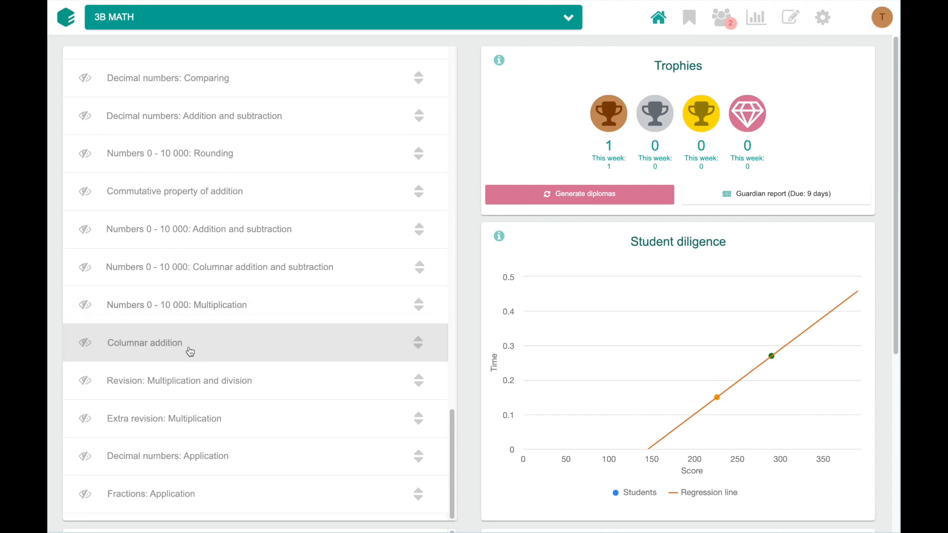
mouse_move(152, 349)
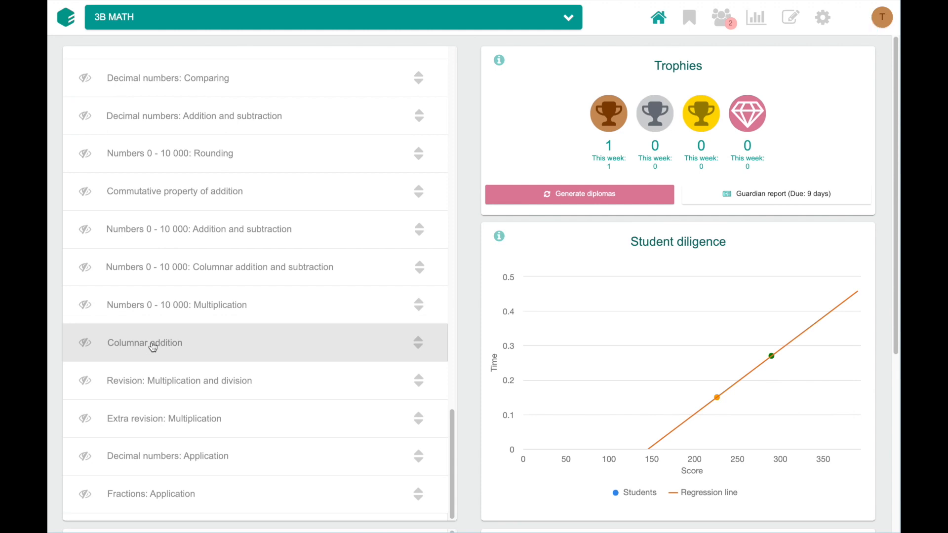
Step: Open the copied Columnar addition lesson and reach its hidden revision exercises
left_click(144, 343)
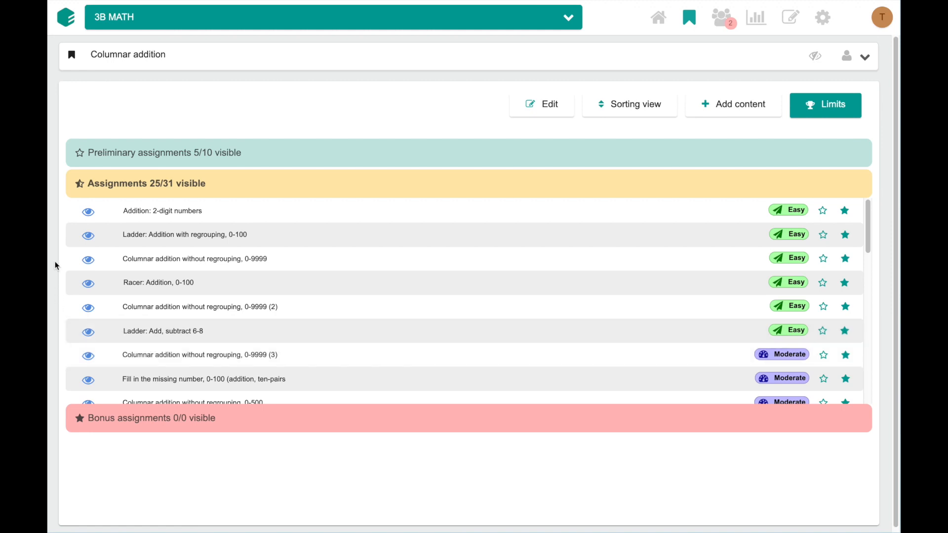
mouse_move(58, 226)
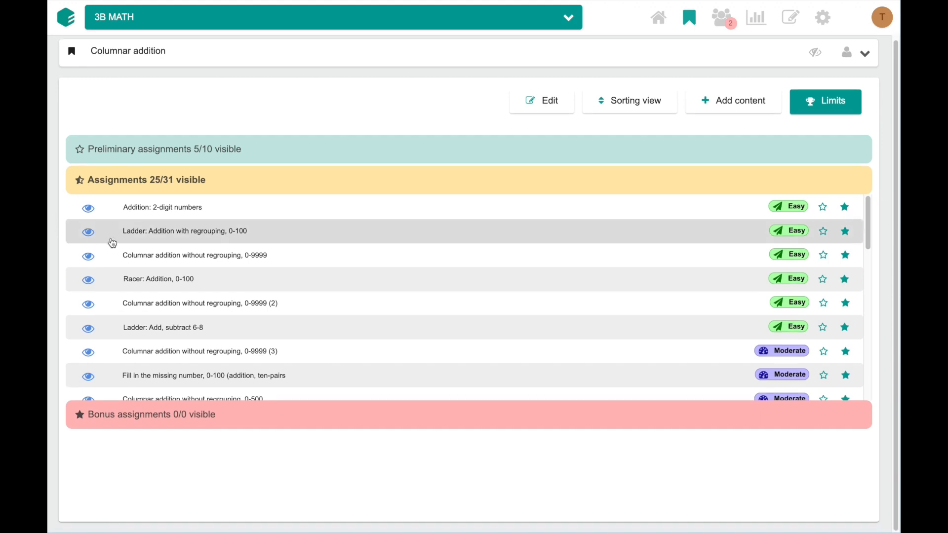
scroll("down", 3)
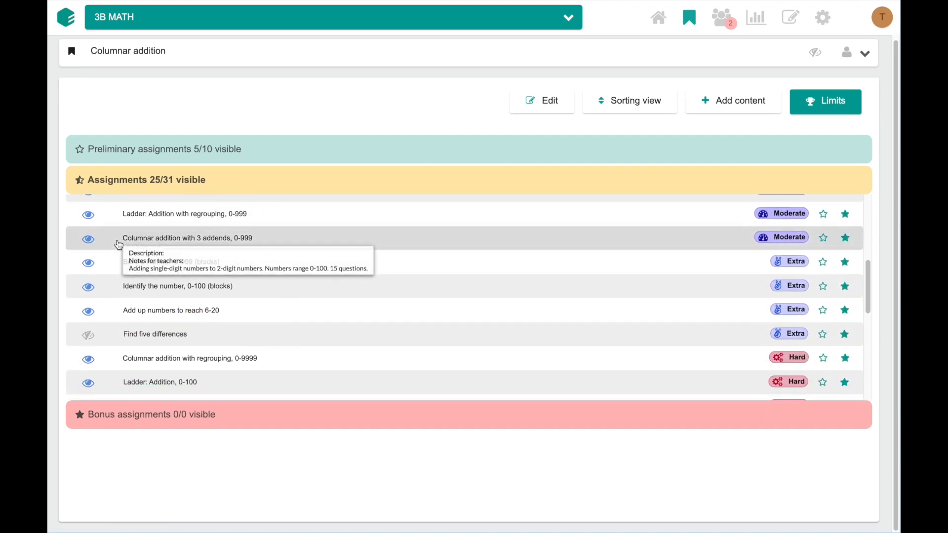
scroll("down", 3)
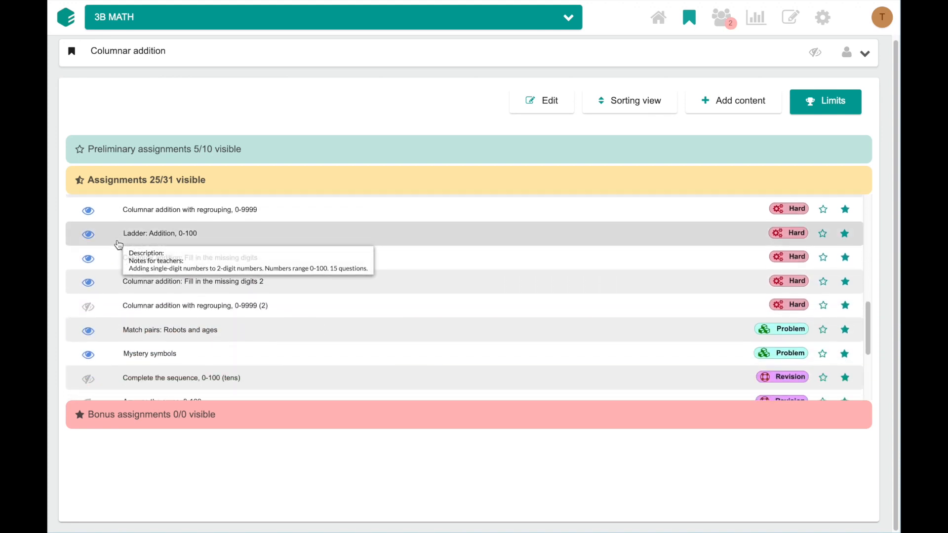
scroll("down", 3)
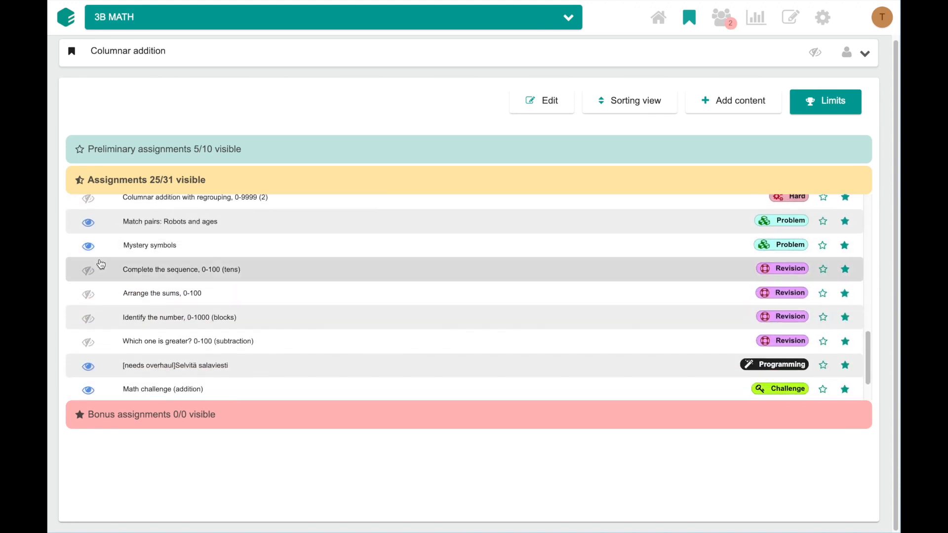
Step: Make Complete the sequence, Arrange the sums, another revision exercise and Mystery symbols visible
left_click(88, 269)
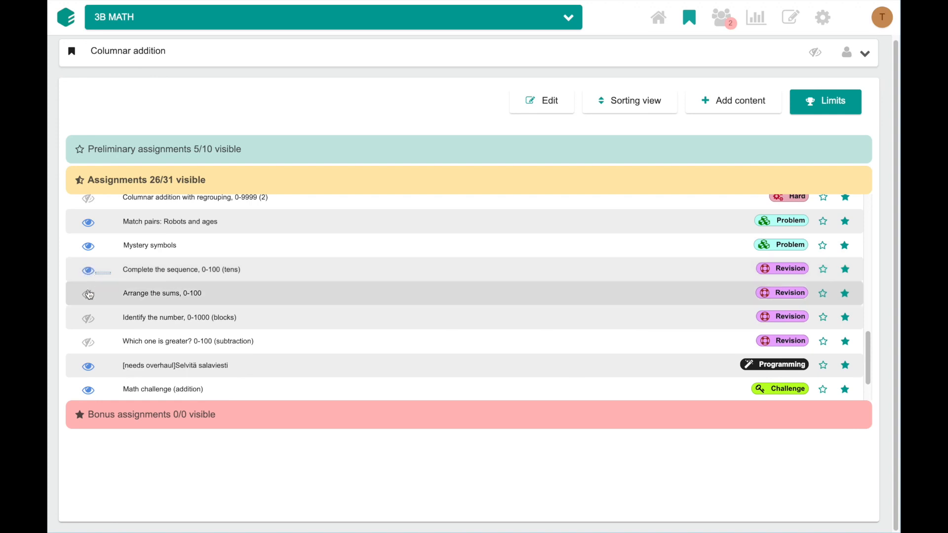
left_click(88, 293)
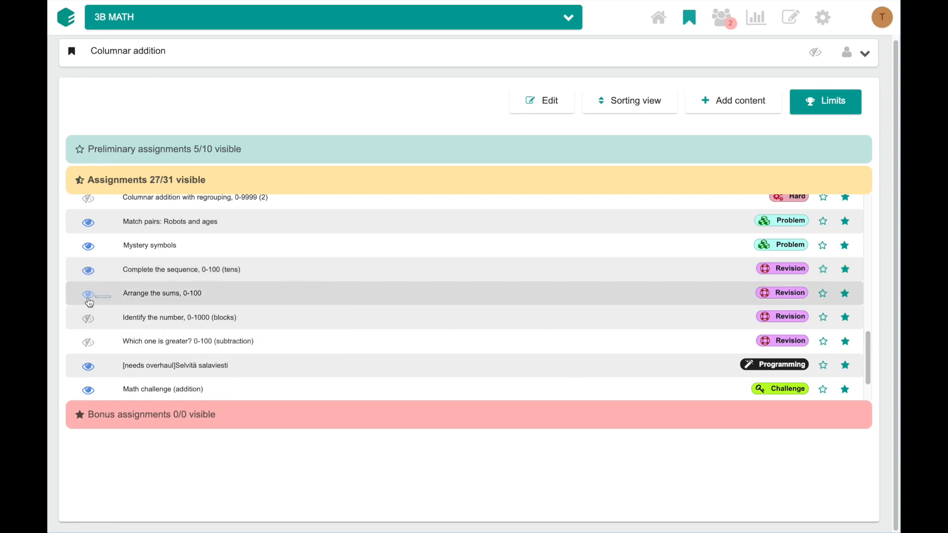
left_click(88, 293)
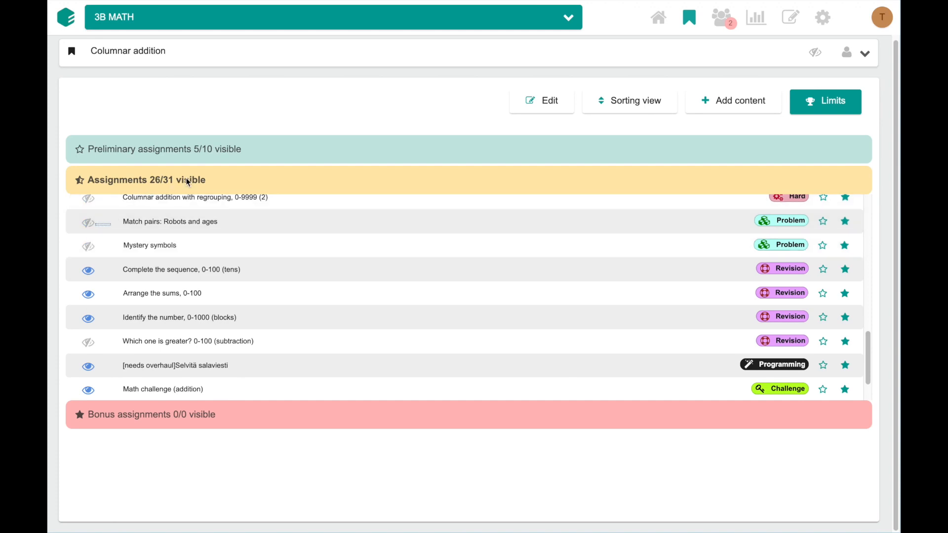
left_click(88, 248)
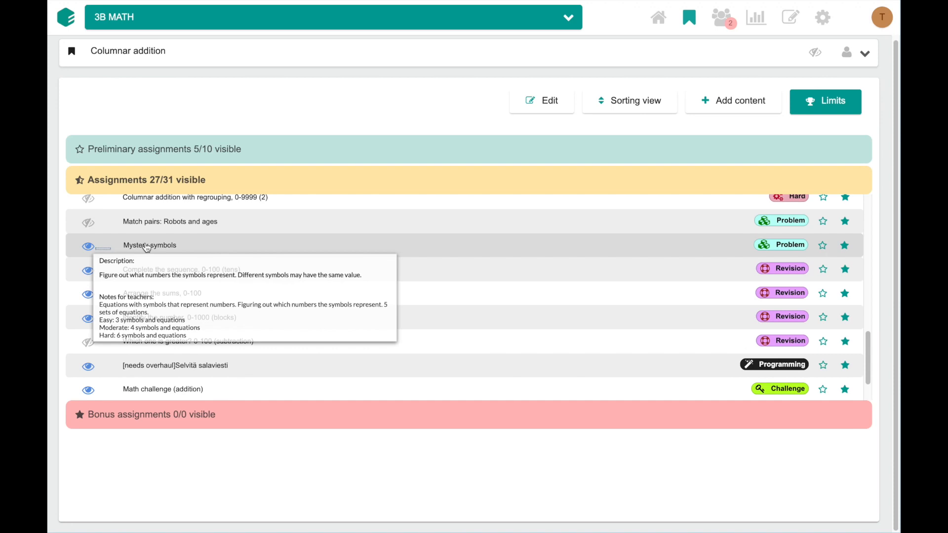
mouse_move(146, 247)
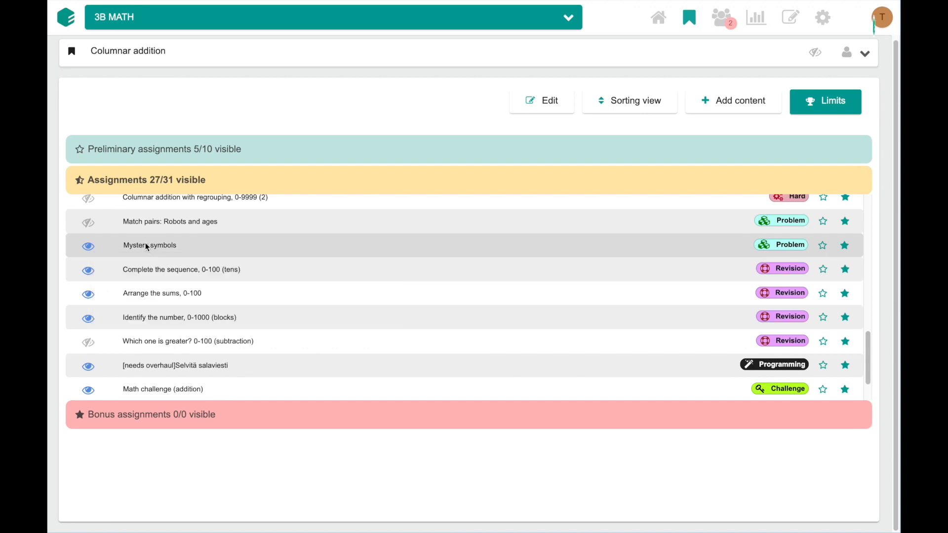
Step: Preview Mystery symbols at Medium challenge level, past the intro dialog
left_click(149, 246)
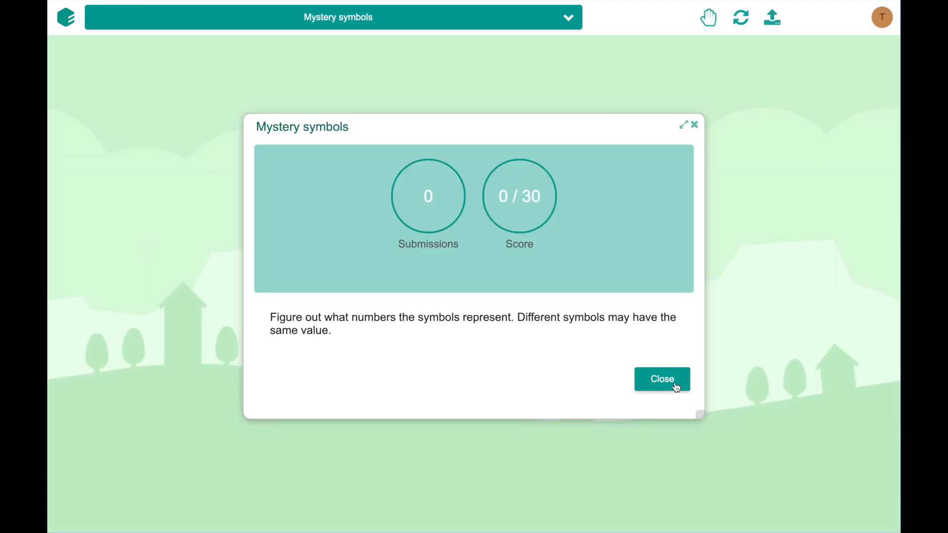
left_click(662, 379)
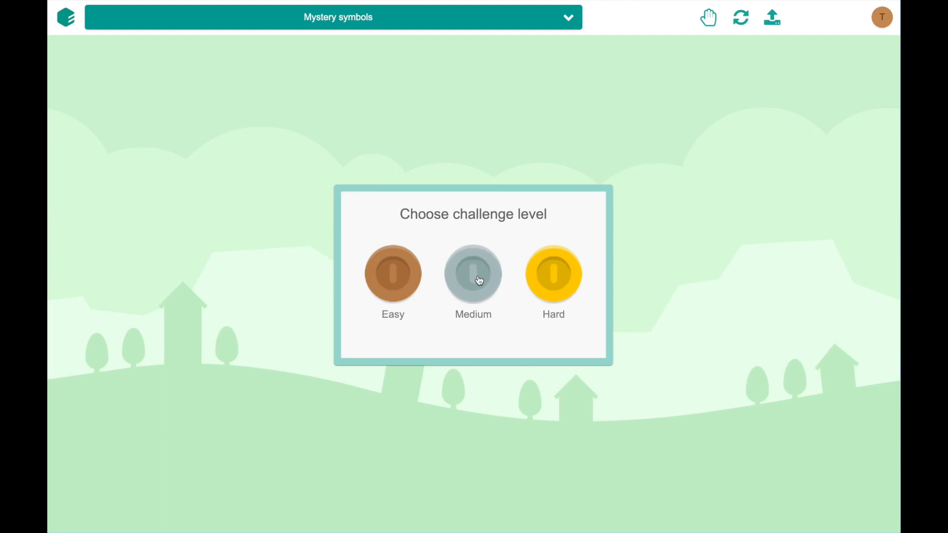
left_click(472, 275)
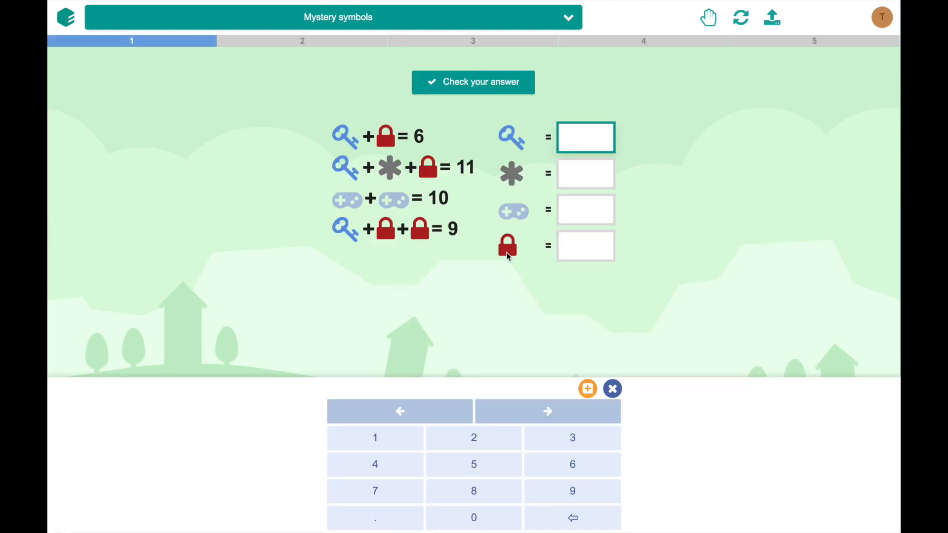
mouse_move(708, 17)
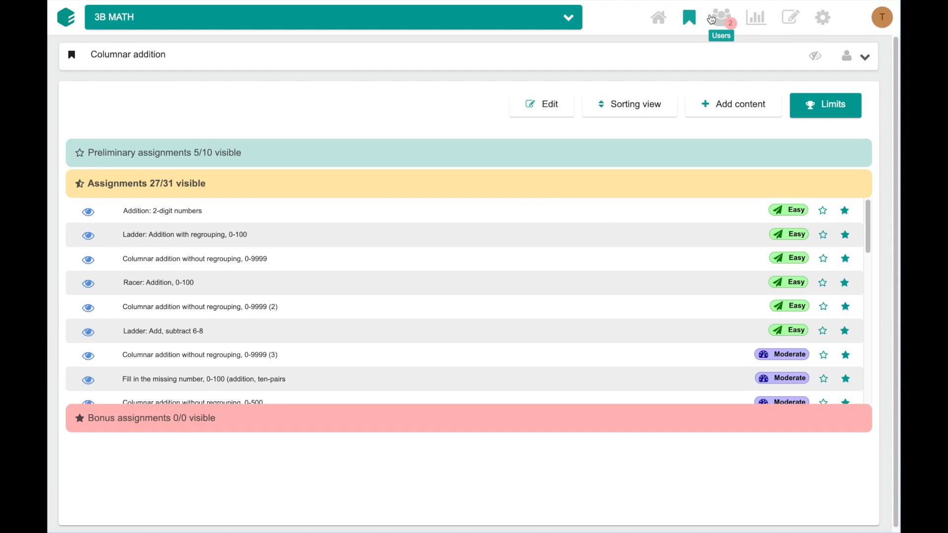
mouse_move(65, 145)
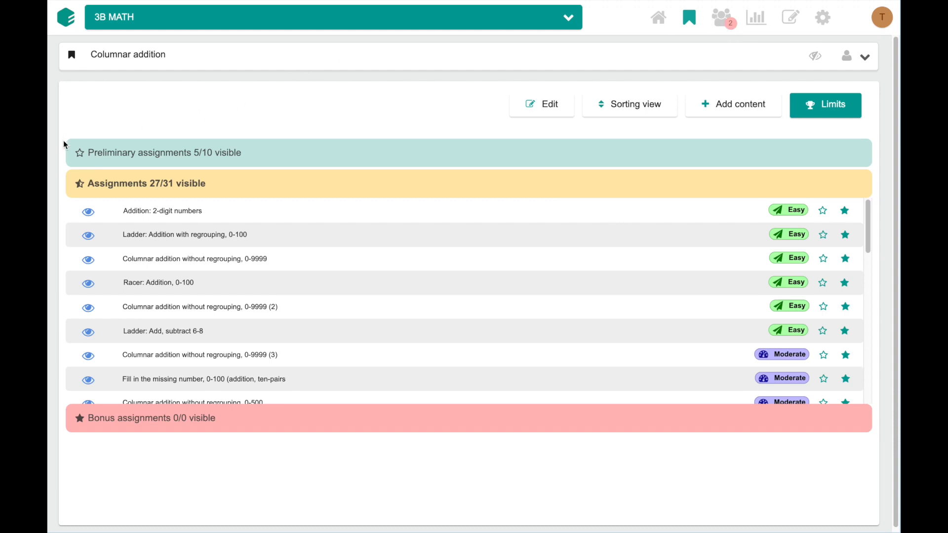
mouse_move(60, 412)
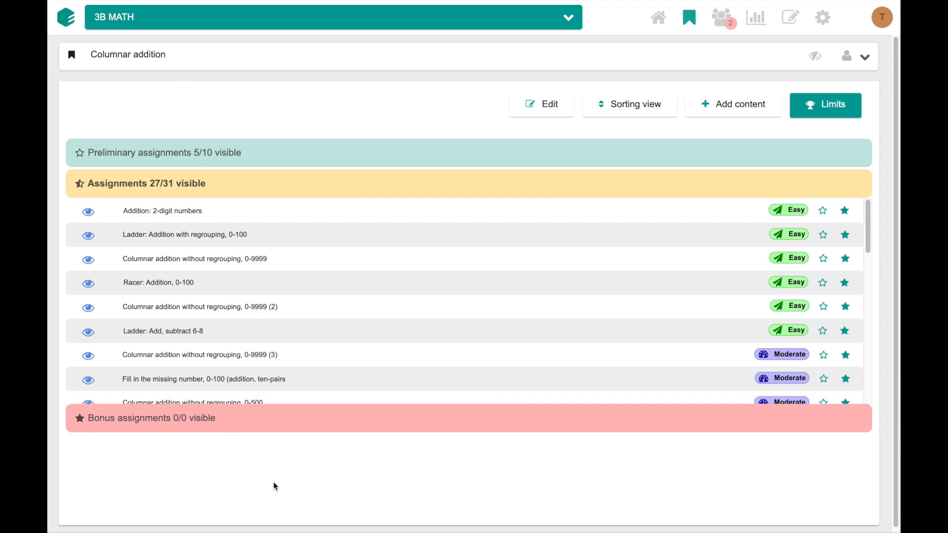
mouse_move(223, 179)
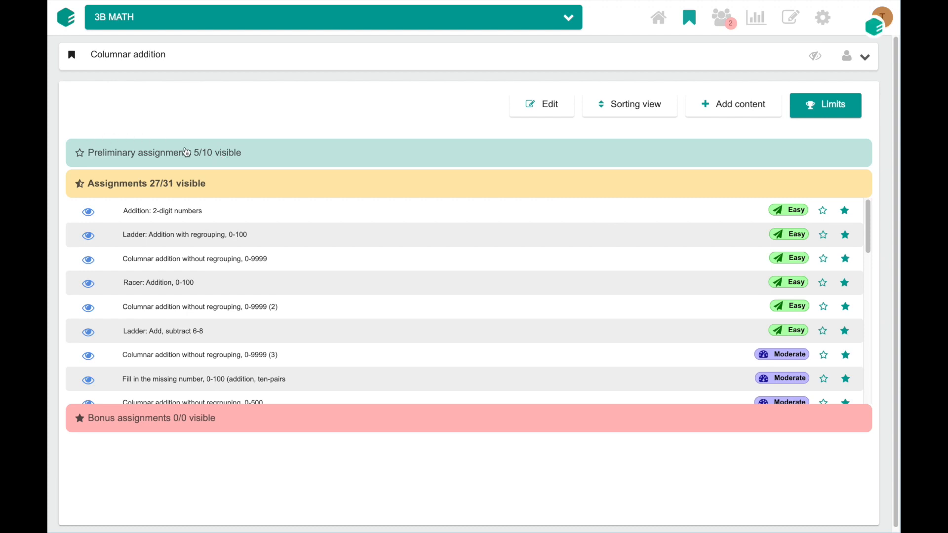
left_click(163, 152)
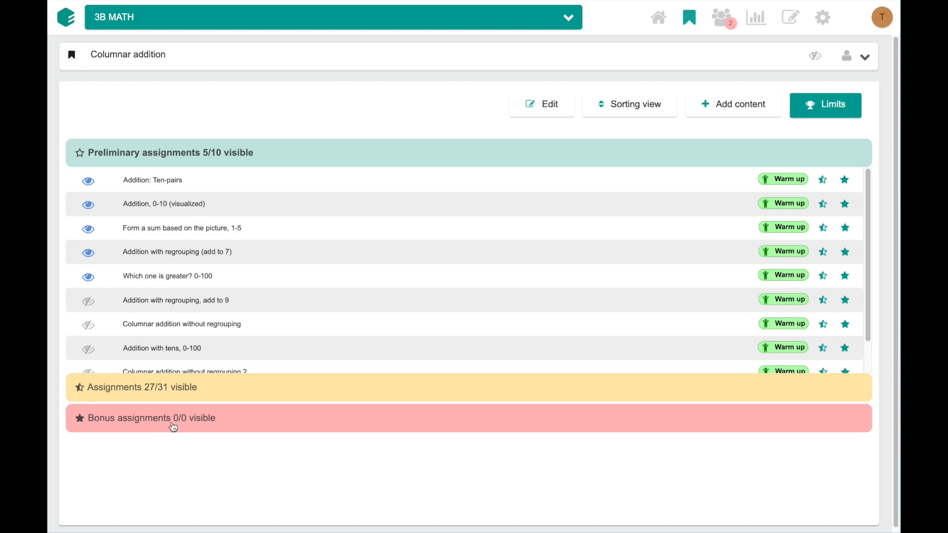
mouse_move(204, 395)
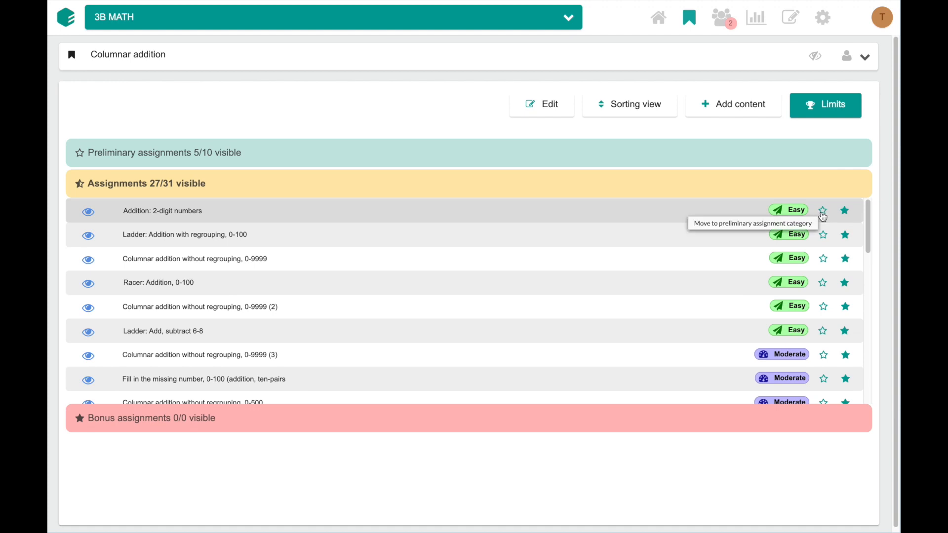
mouse_move(823, 215)
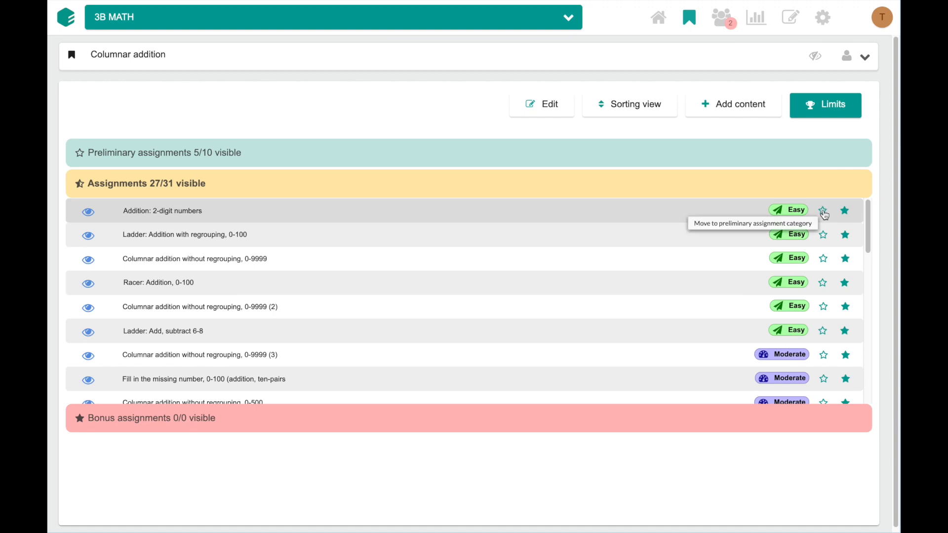
Step: Make Addition: 2-digit numbers preliminary and Columnar addition with regrouping, 0-9999 bonus
left_click(822, 211)
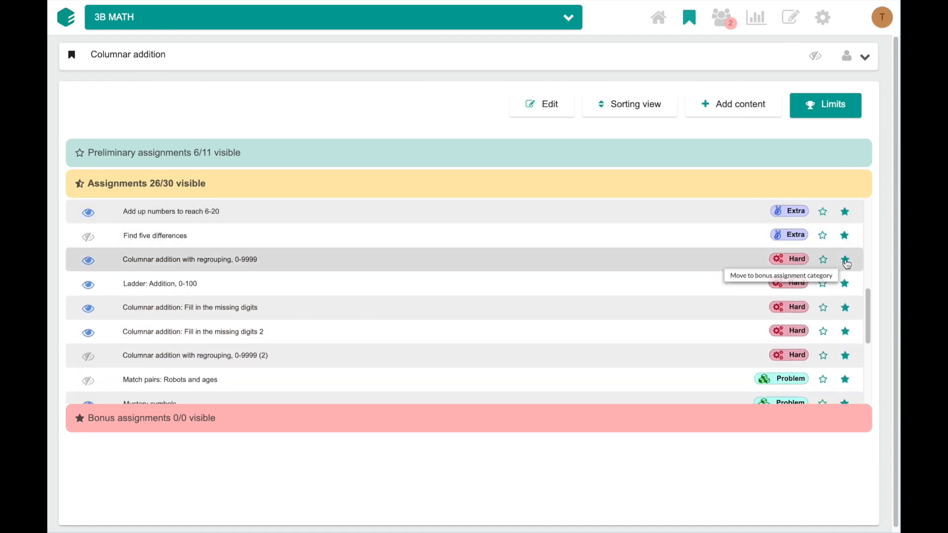
left_click(844, 259)
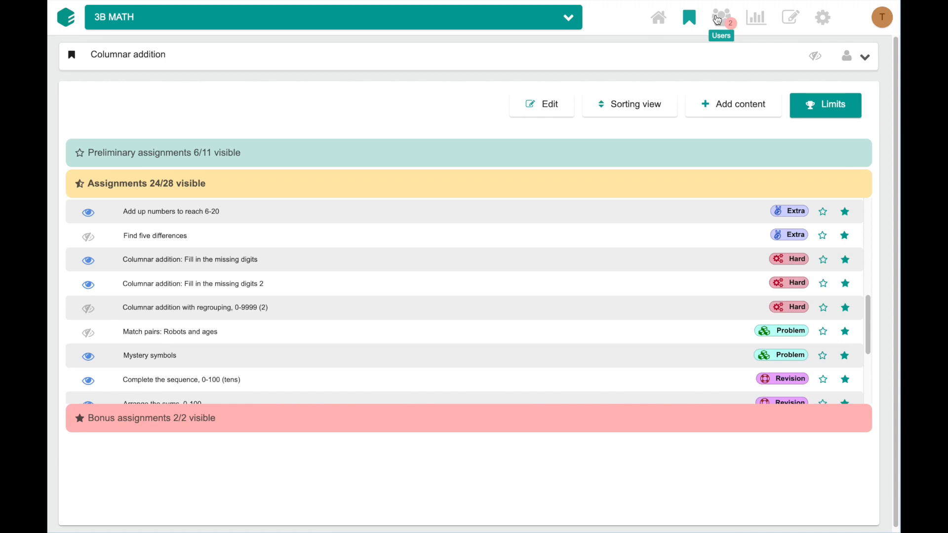
Step: In Users, assign Carter to Preliminary and Evelyn to Bonus, then return to the dashboard
left_click(720, 17)
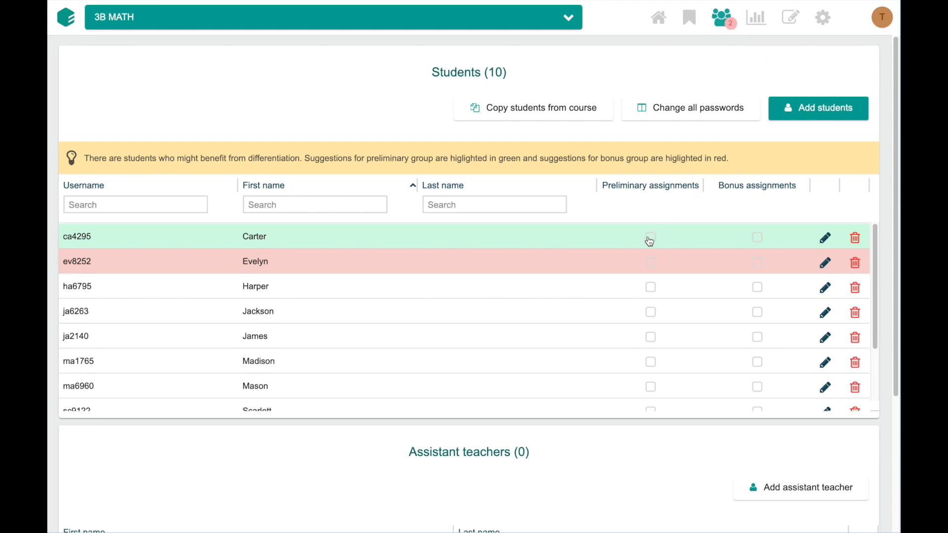
left_click(649, 237)
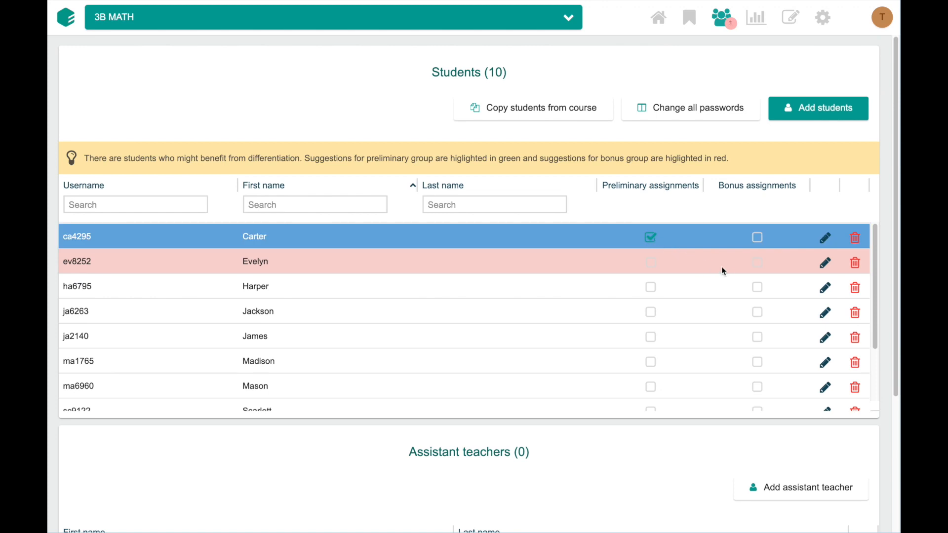
left_click(756, 262)
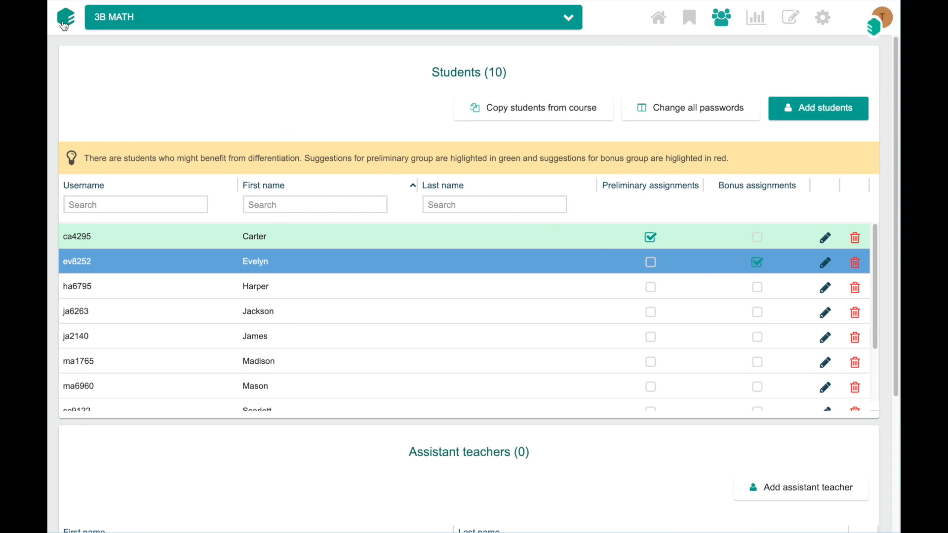
left_click(657, 17)
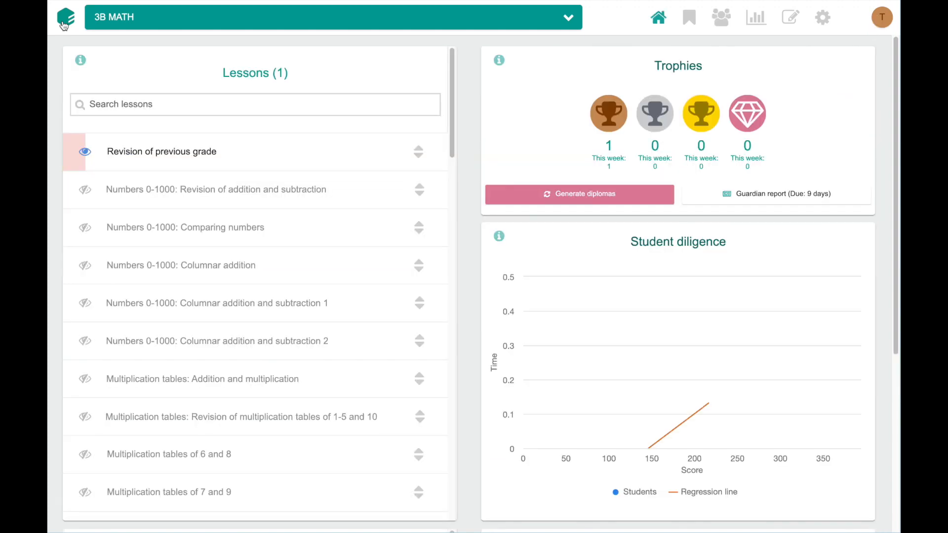